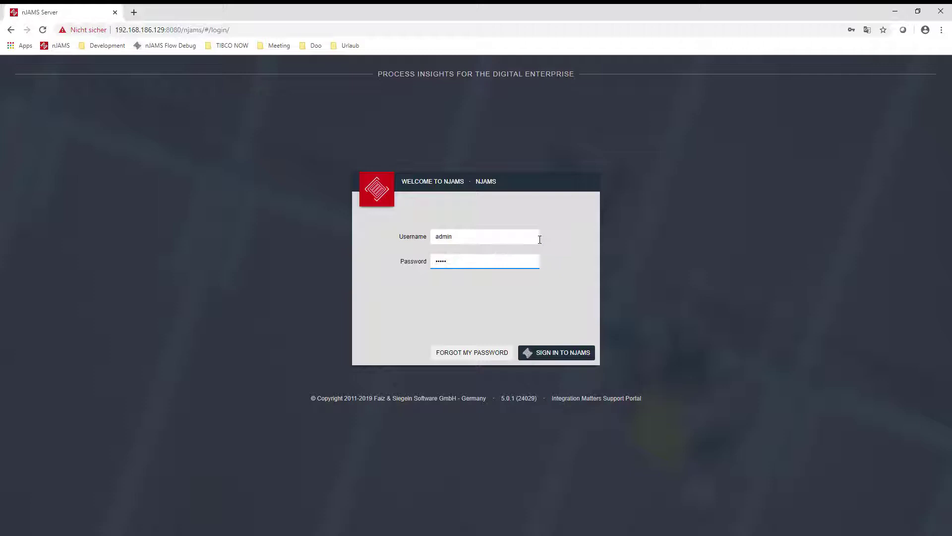
{"action": "mouse_move", "coordinate": [555, 352]}
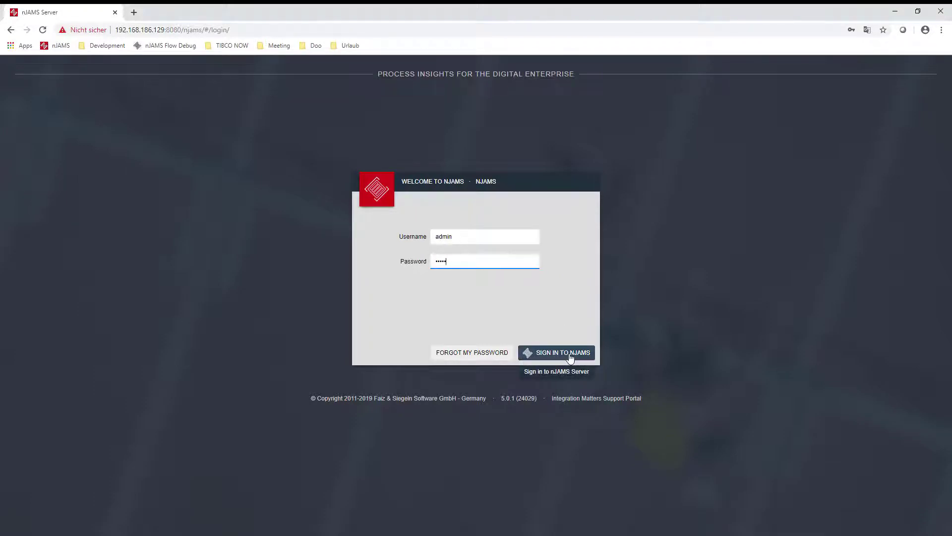
- Sign in to nJAMS Server with the admin credentials
{"action": "left_click", "coordinate": [555, 352]}
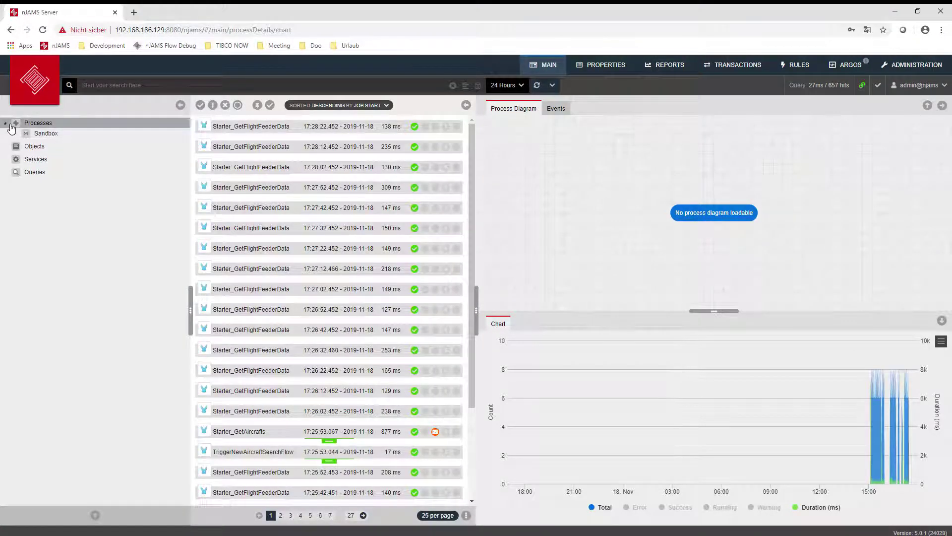
- Filter executions to FlightAwareService under Processes > Sandbox and open the latest Starter_GetAircrafts run
{"action": "left_click", "coordinate": [26, 133]}
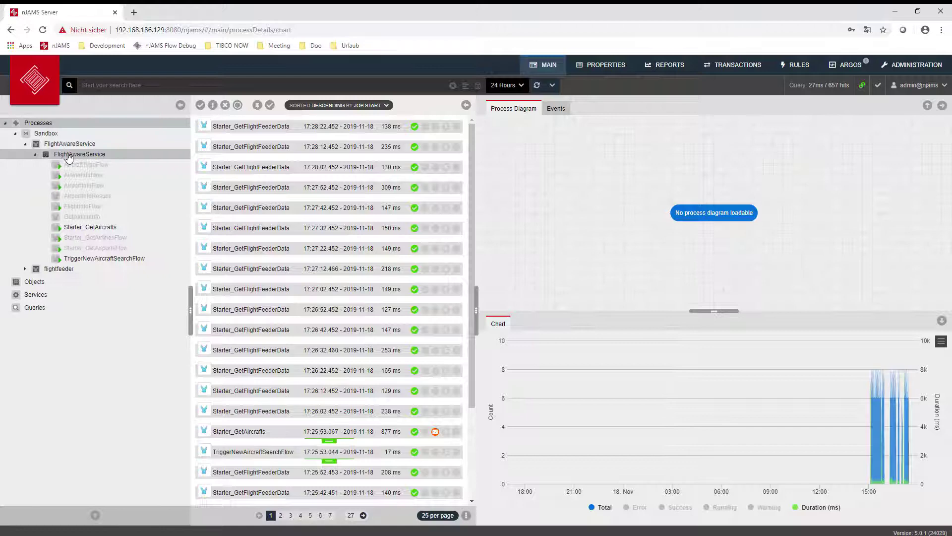
{"action": "left_click", "coordinate": [80, 154]}
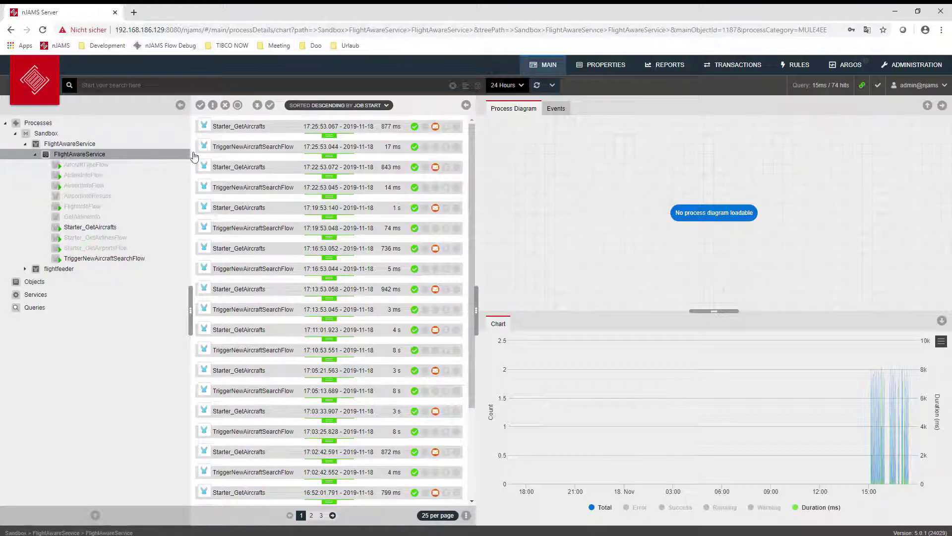
{"action": "left_click", "coordinate": [239, 126]}
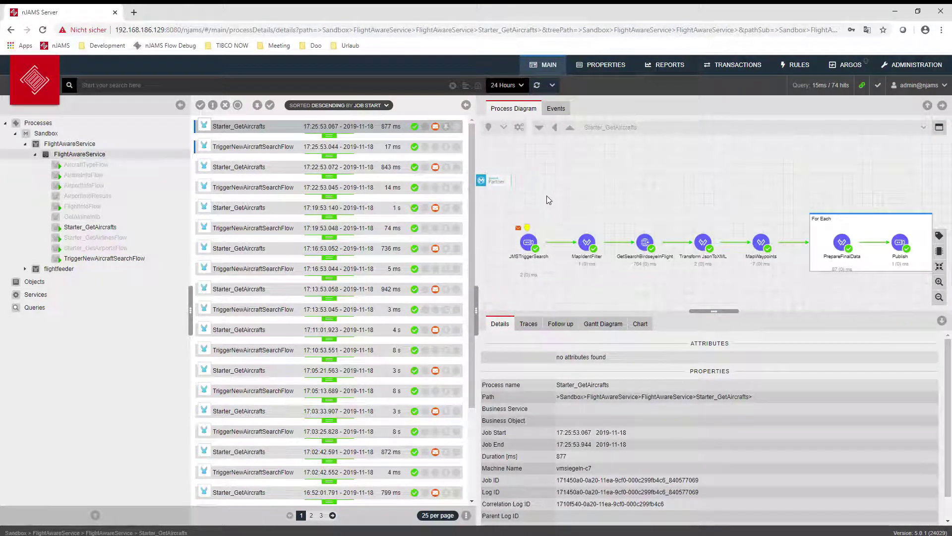
- Show the GetAircrafts XML output payload of the JMSTriggerSearch activity
{"action": "left_click", "coordinate": [528, 242]}
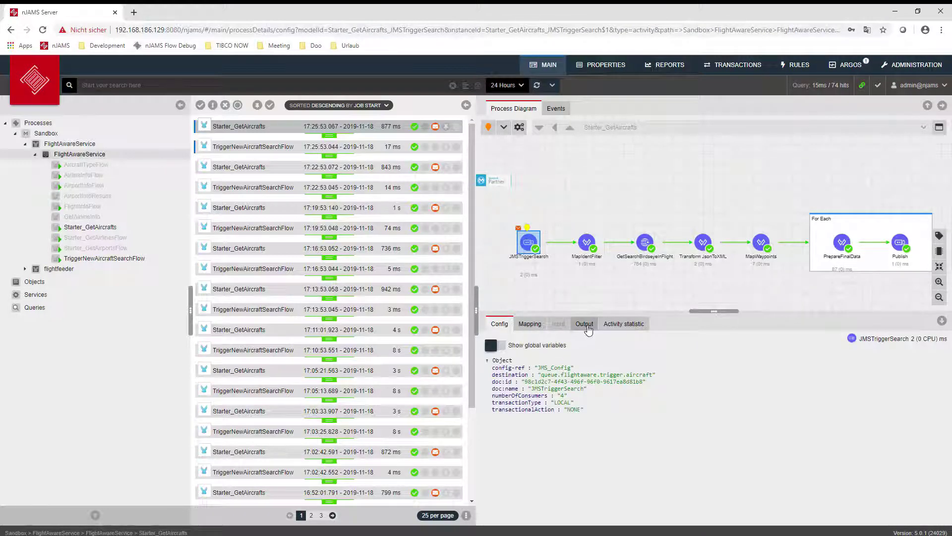
{"action": "left_click", "coordinate": [583, 324]}
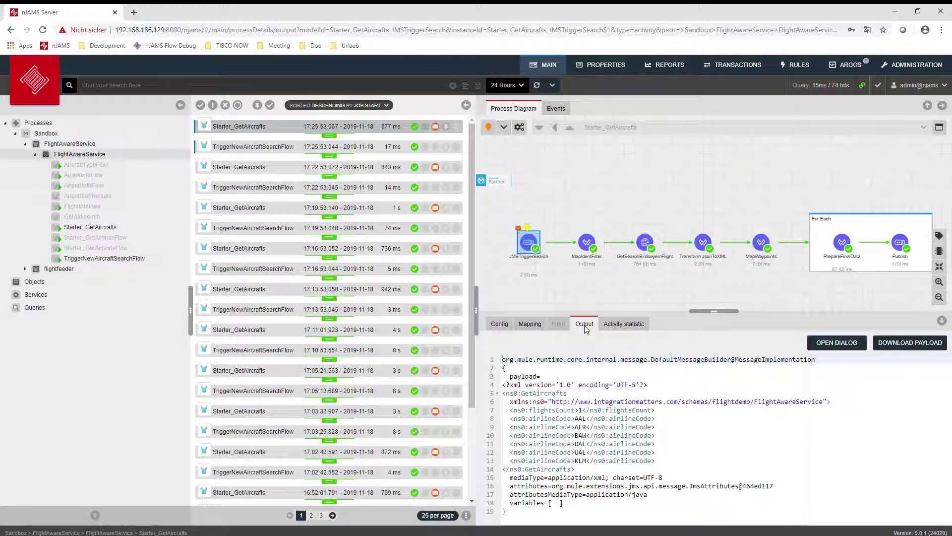
{"action": "mouse_move", "coordinate": [519, 306]}
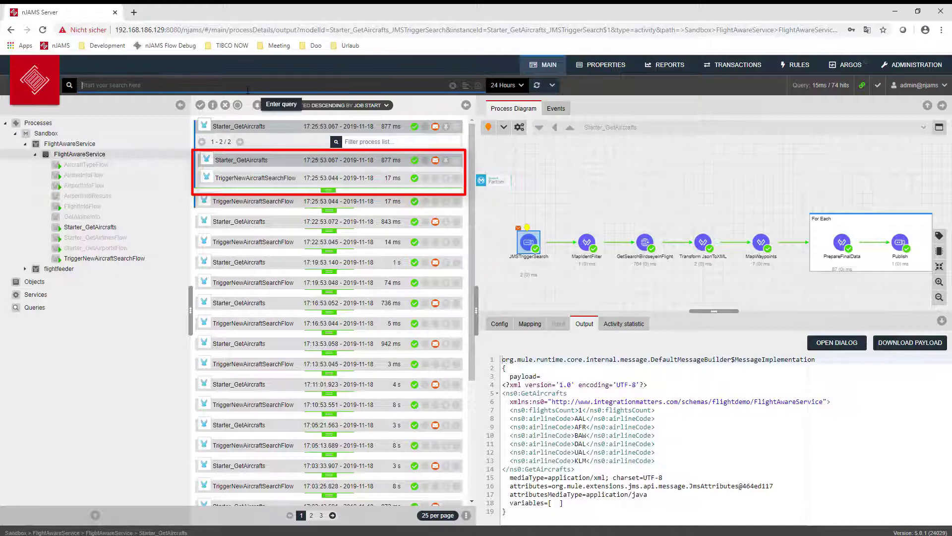
- Search 'KLM AND duration >3000', check GetSearchBirdseyeInFlight, then search 'error' for the failed TriggerNewAircraftSearchFlow
{"action": "type", "text": "KLM AND duration:>3000"}
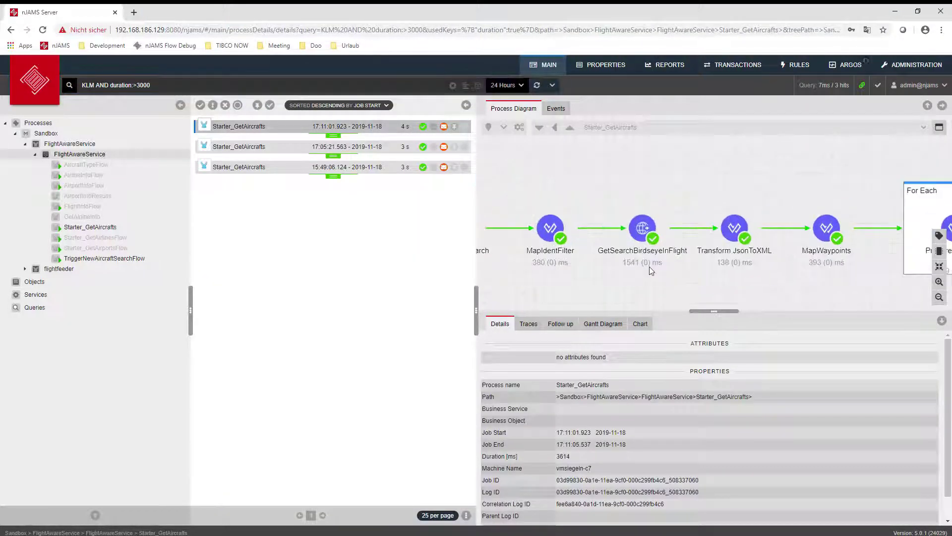
{"action": "left_click", "coordinate": [642, 229]}
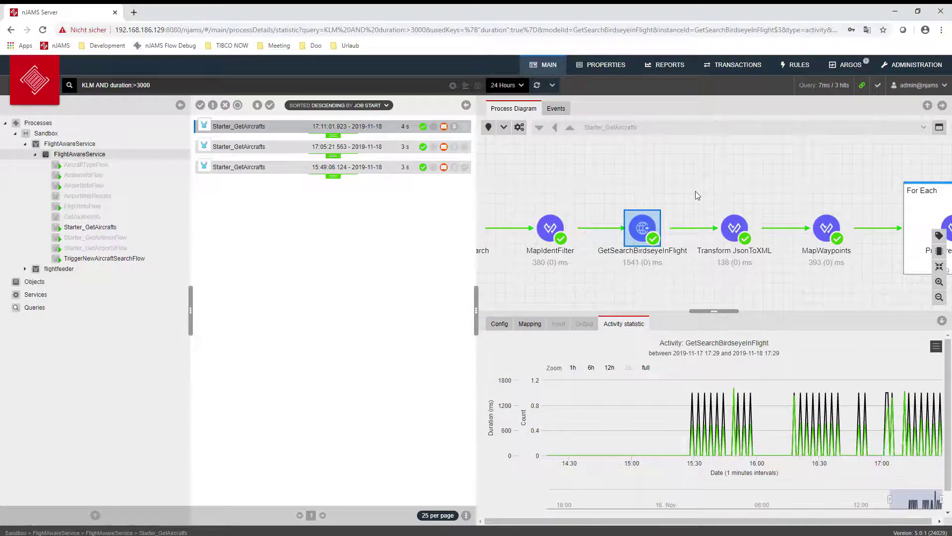
{"action": "type", "text": "error"}
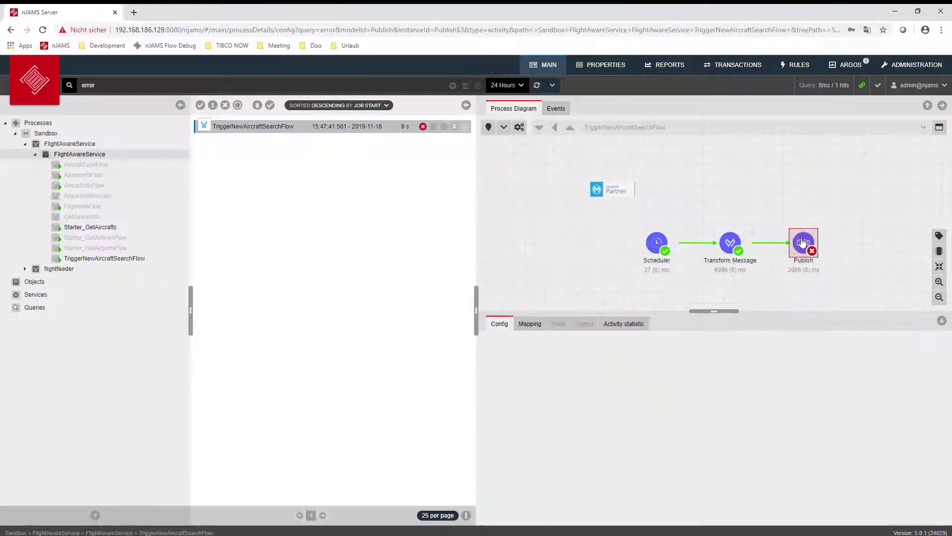
- View the Publish connectivity error event and its payload in the failed execution's Events list
{"action": "left_click", "coordinate": [555, 108]}
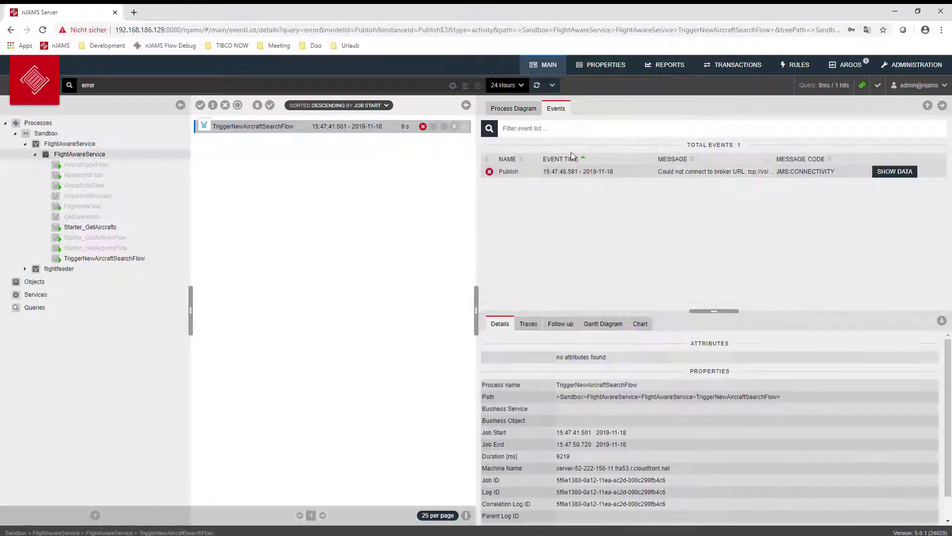
{"action": "left_click", "coordinate": [508, 172]}
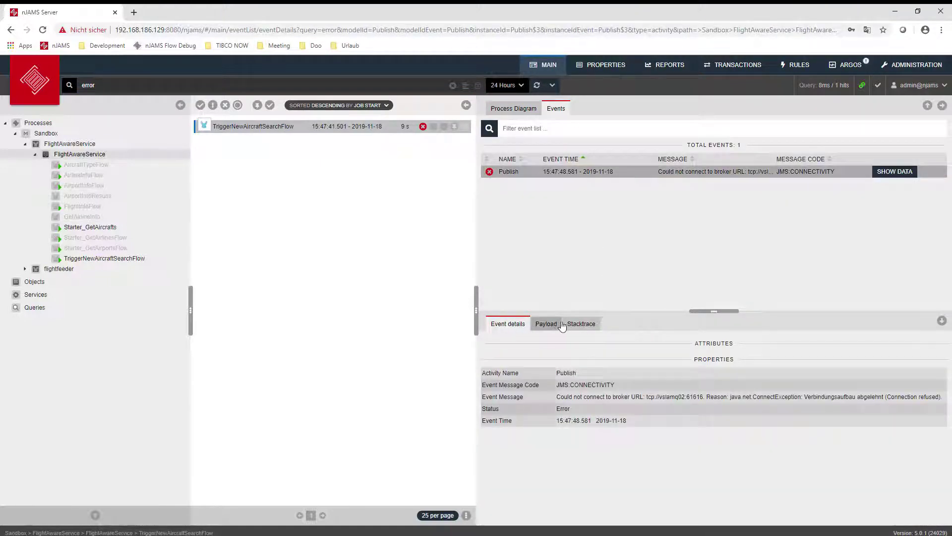
{"action": "left_click", "coordinate": [581, 323]}
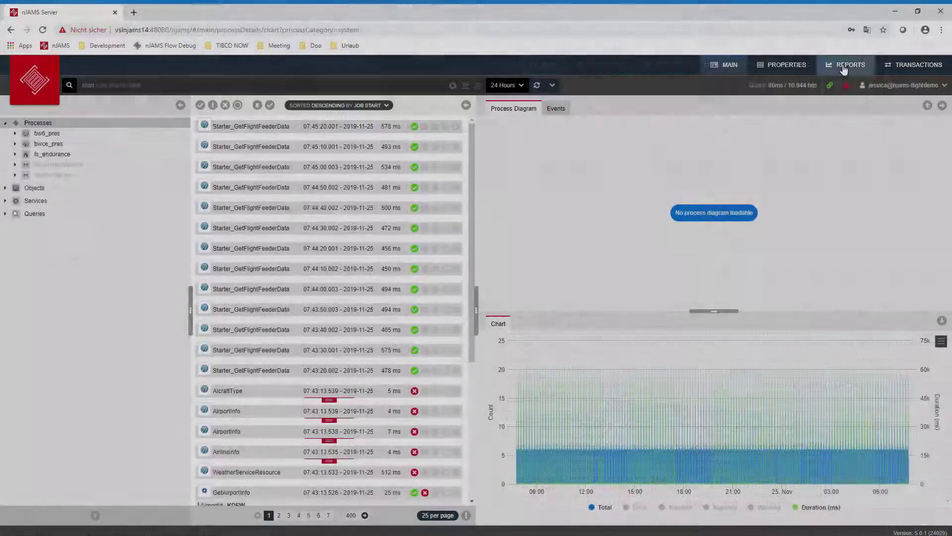
- Browse reports: Last 28 days availability, Drilldown Demos error charts and the KPI Dashboard
{"action": "left_click", "coordinate": [850, 65]}
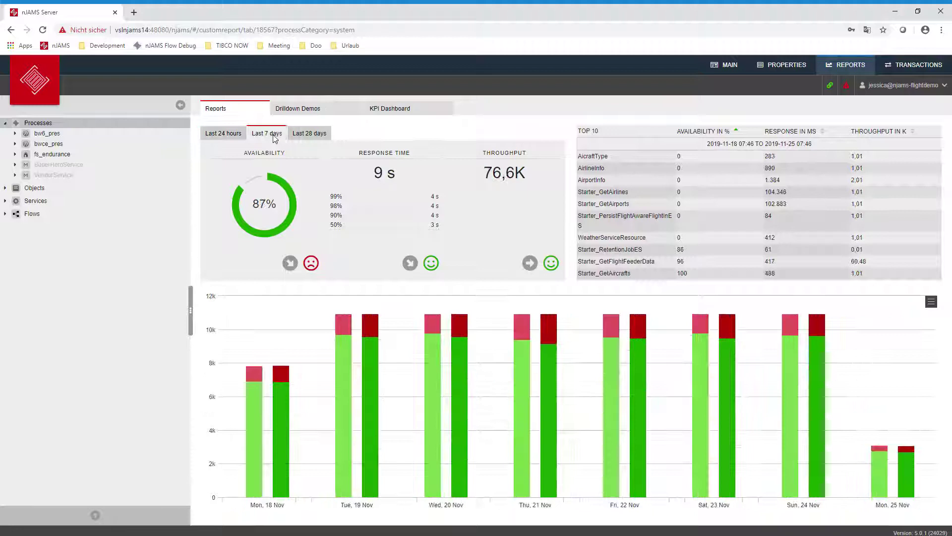
{"action": "left_click", "coordinate": [309, 133]}
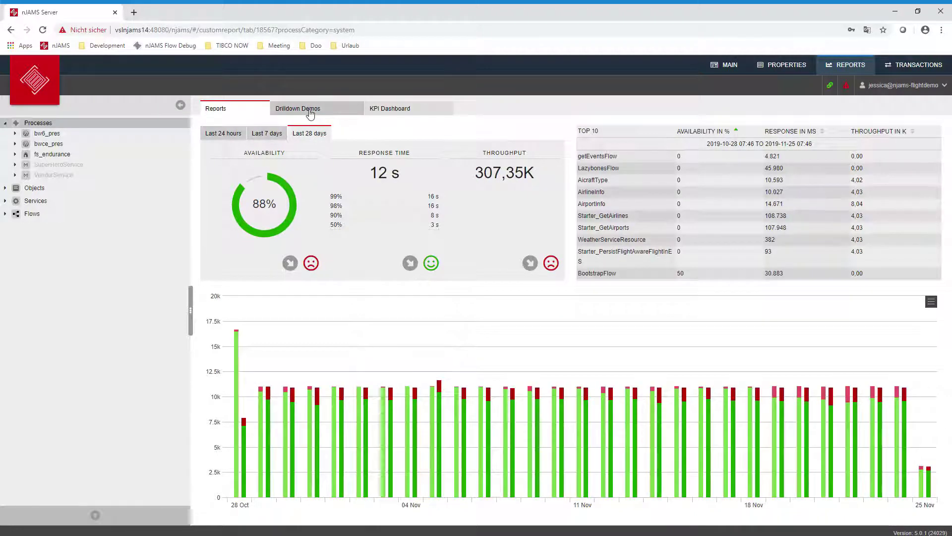
{"action": "left_click", "coordinate": [298, 108]}
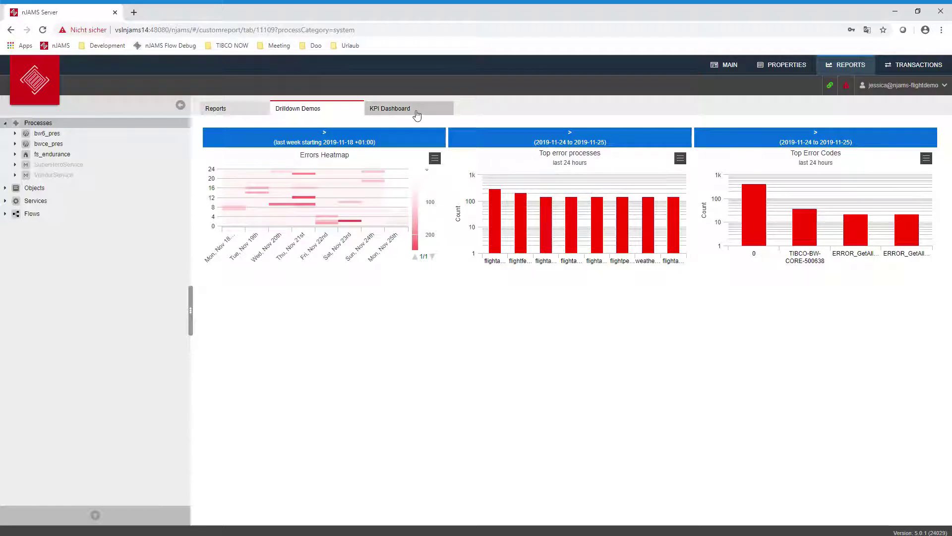
{"action": "left_click", "coordinate": [389, 109]}
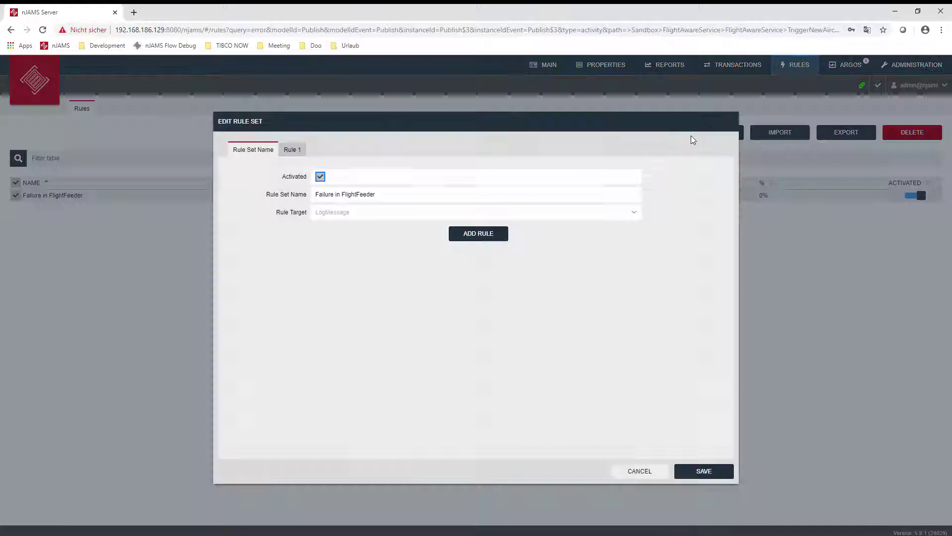
- Open the Failure in FlightFeeder rule set for editing under RULES
{"action": "left_click", "coordinate": [292, 150]}
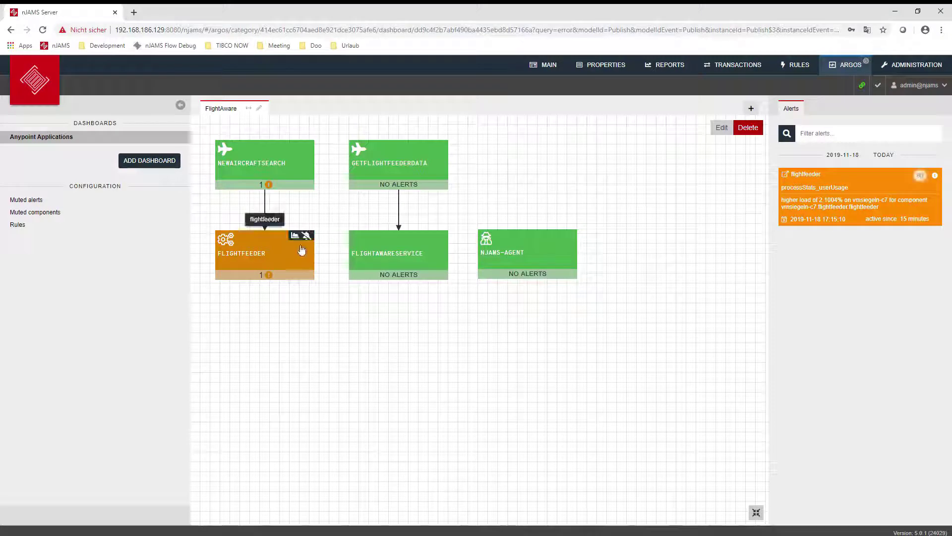
- Show the flightfeeder resource charts (JVM heap, CPU, garbage collection) in the Argos FlightAware dashboard
{"action": "left_click", "coordinate": [264, 255]}
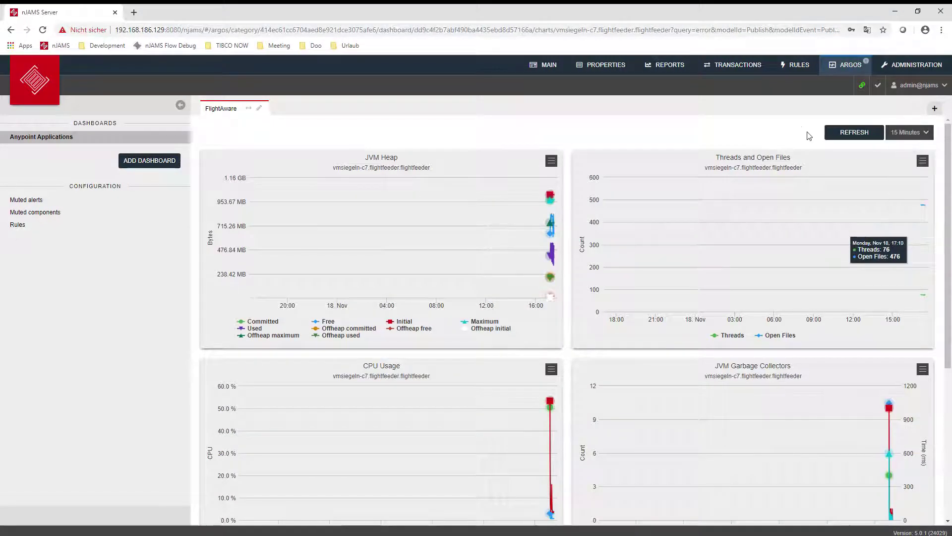
{"action": "scroll", "scroll_direction": "down", "scroll_amount": 3}
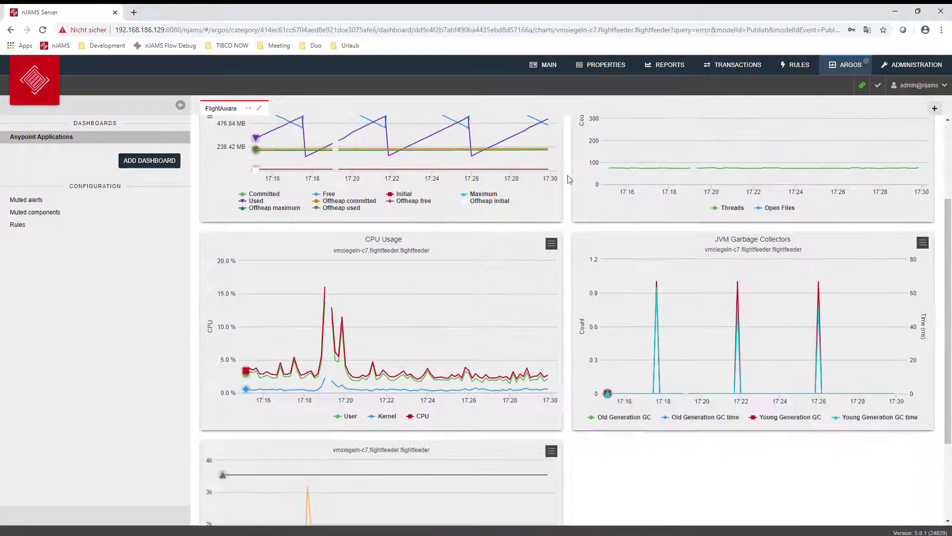
{"action": "scroll", "scroll_direction": "down", "scroll_amount": 3}
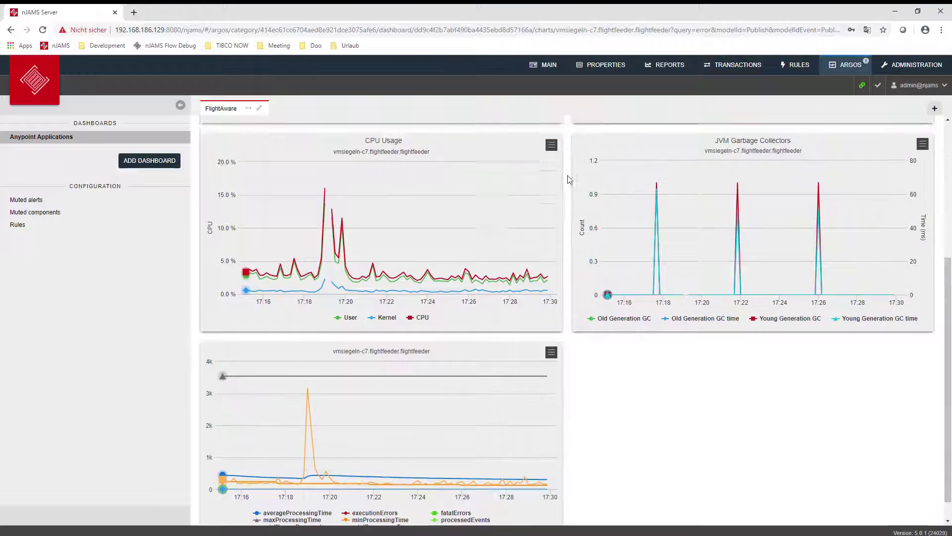